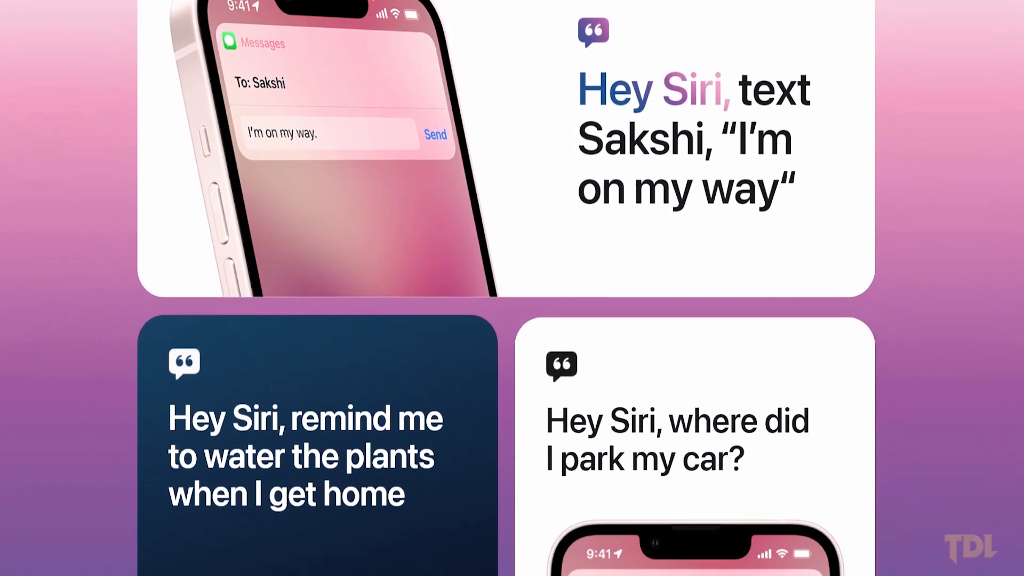
- Scroll the home screen while Siri activates and waits for a voice request
{"action": "scroll", "scroll_direction": "down", "scroll_amount": 3}
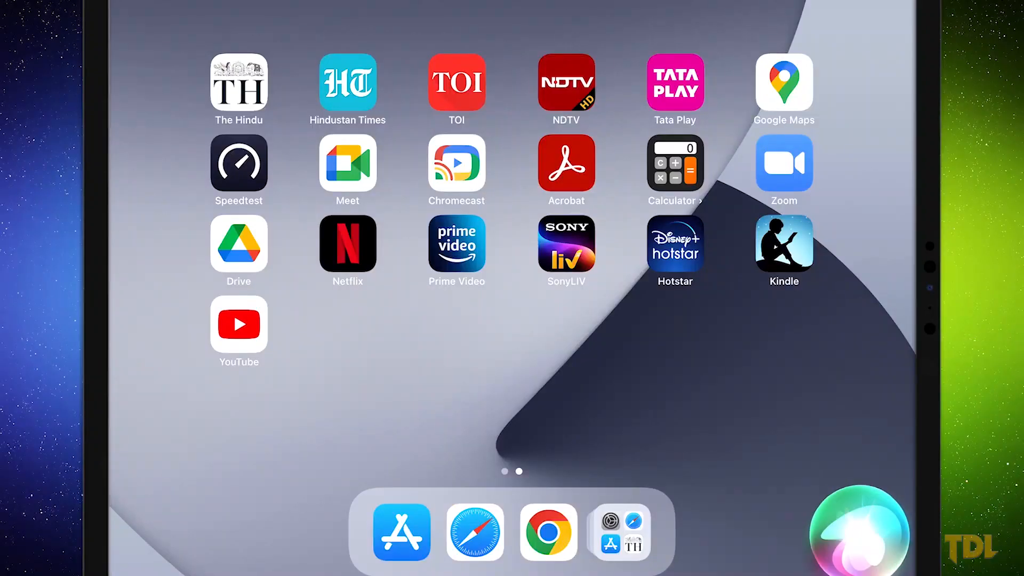
{"action": "left_click", "coordinate": [348, 245]}
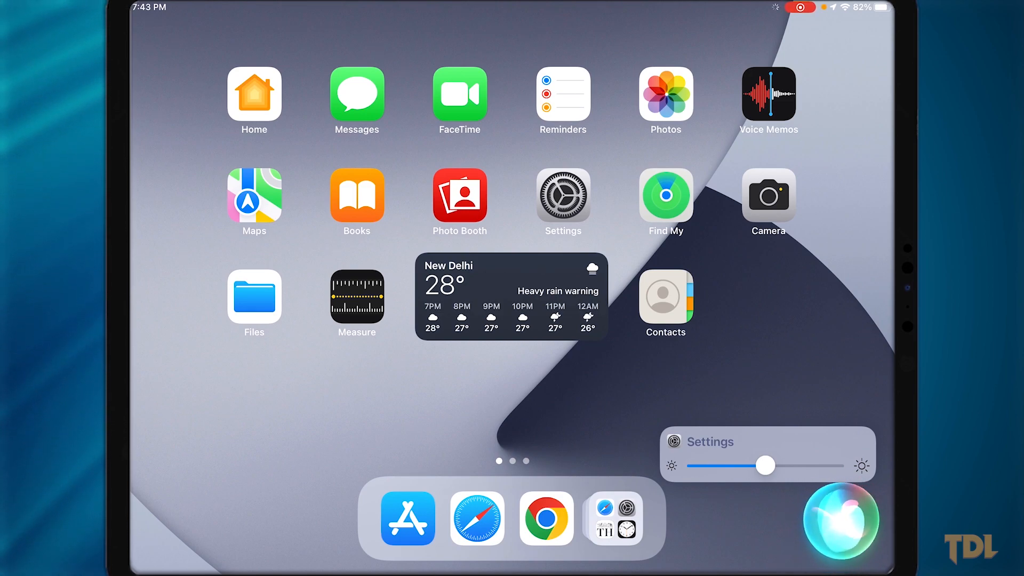
- Drag the slider in Siri's Settings card to raise the screen brightness
{"action": "left_click_drag", "start_coordinate": [765, 465], "coordinate": [835, 465]}
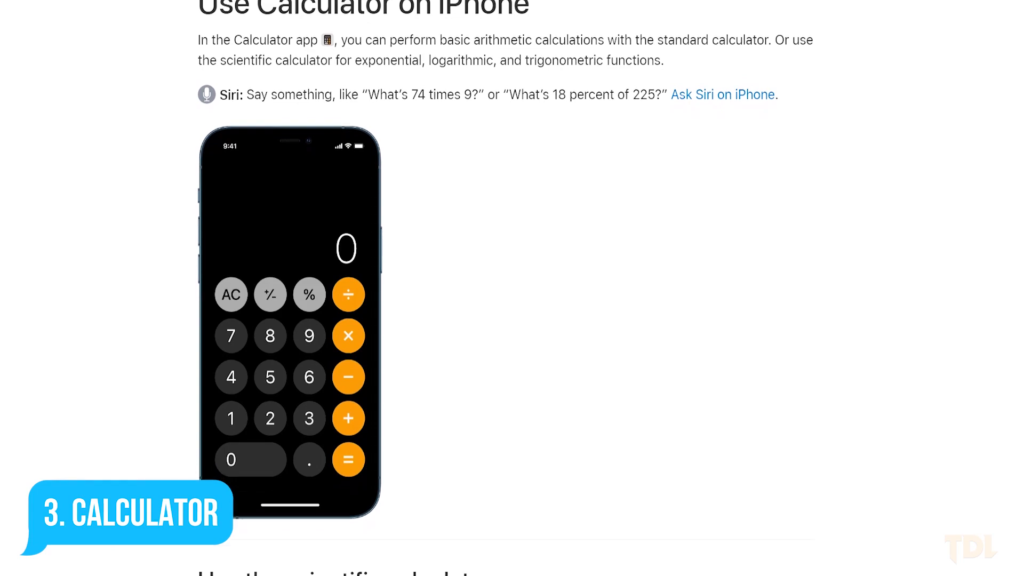
- Scroll through the guide while Siri computes 2,42,89,653 × 56 ÷ 8 = 17,00,27,571
{"action": "scroll", "scroll_direction": "down", "scroll_amount": 3}
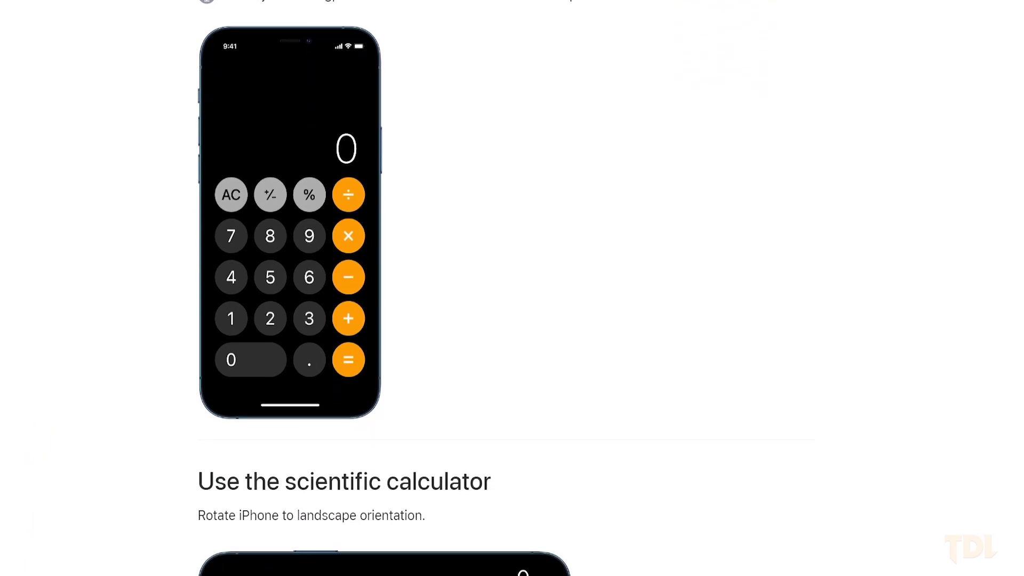
{"action": "scroll", "scroll_direction": "down", "scroll_amount": 3}
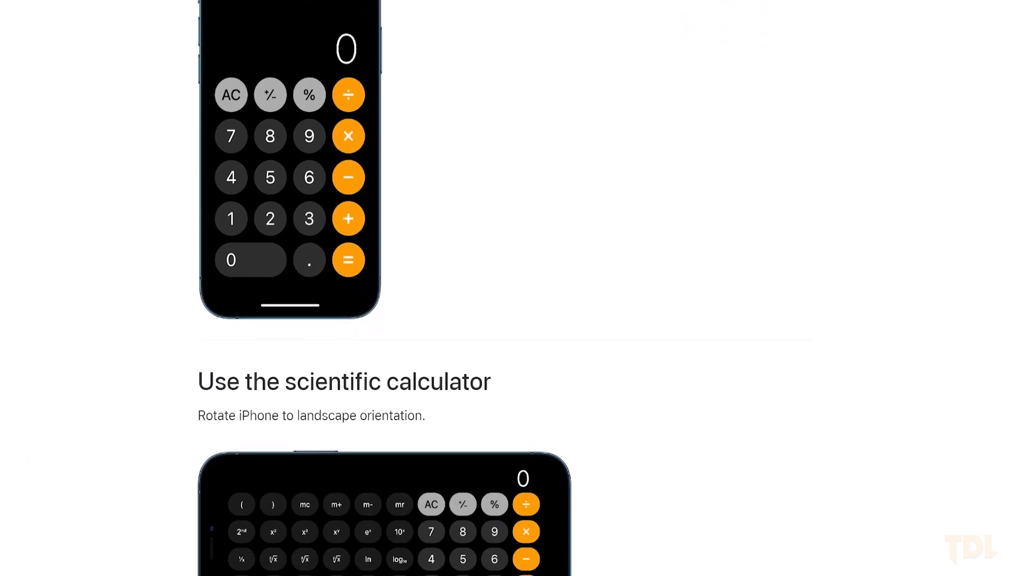
{"action": "scroll", "scroll_direction": "down", "scroll_amount": 3}
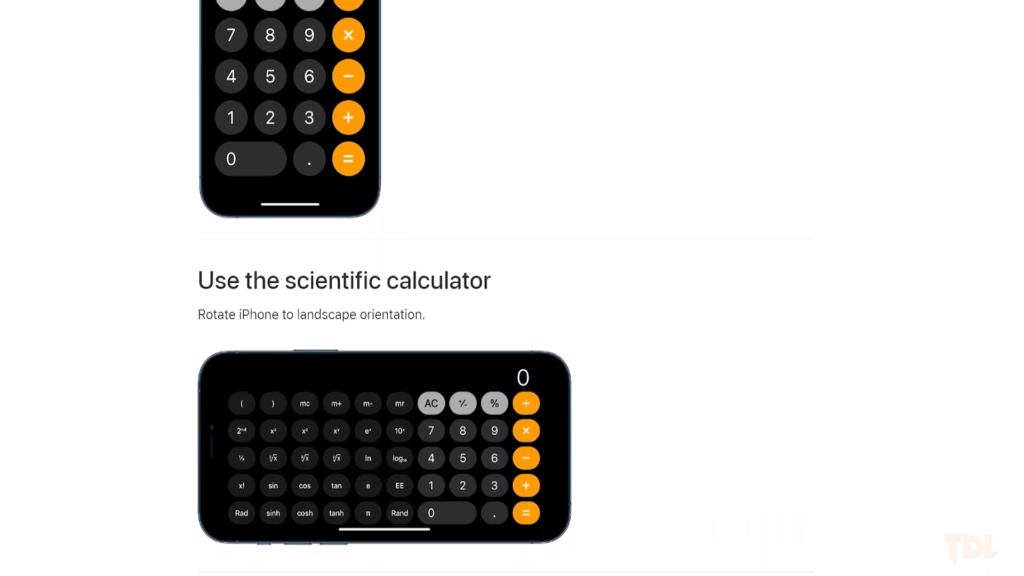
{"action": "scroll", "scroll_direction": "down", "scroll_amount": 3}
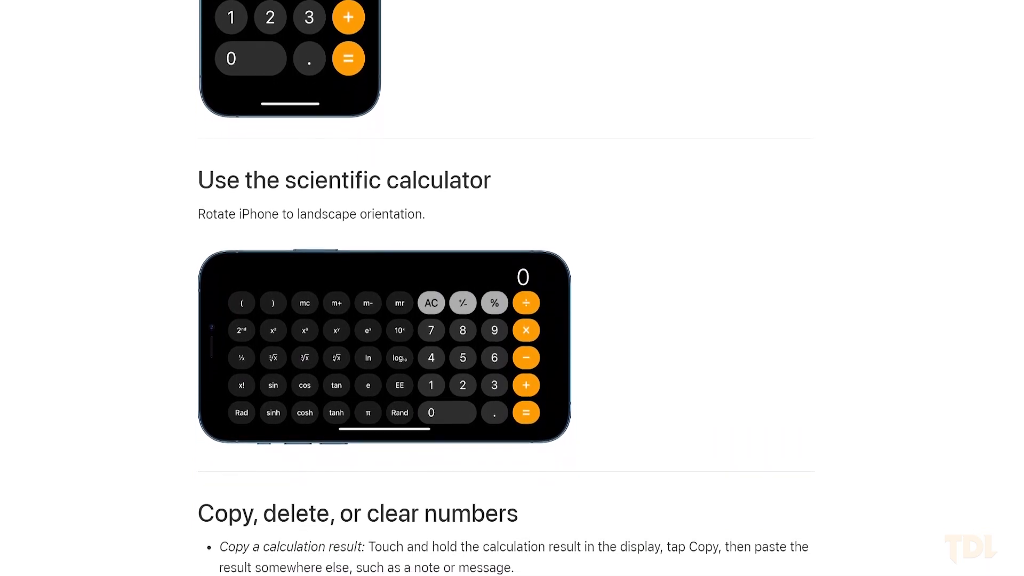
{"action": "scroll", "scroll_direction": "down", "scroll_amount": 3}
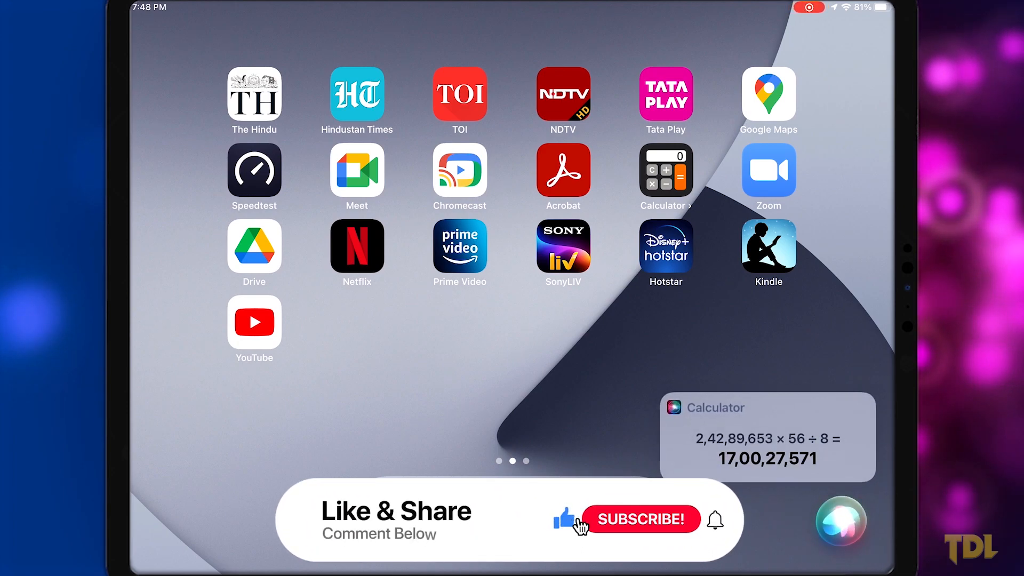
{"action": "left_click", "coordinate": [640, 519]}
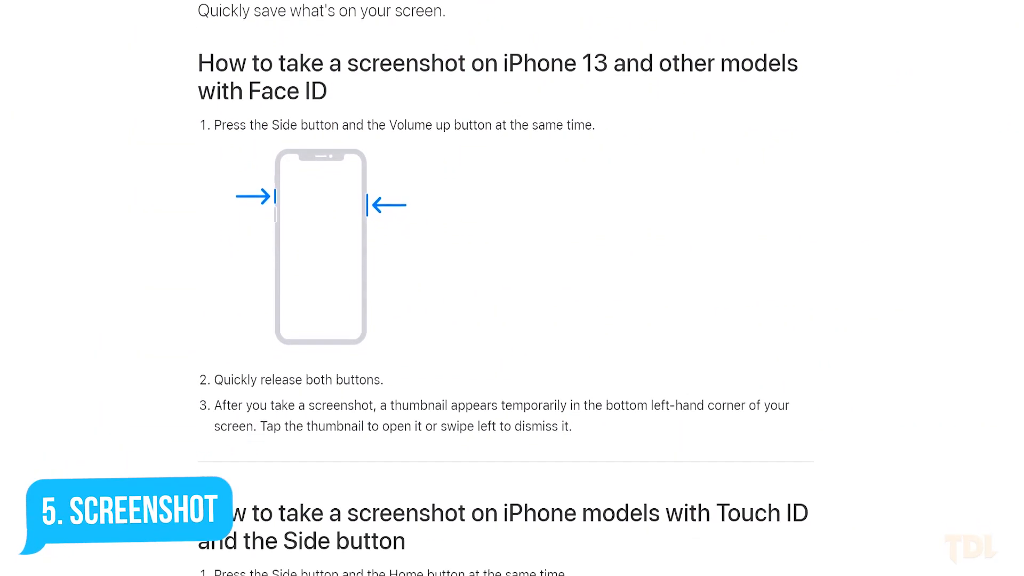
{"action": "scroll", "scroll_direction": "down", "scroll_amount": 3}
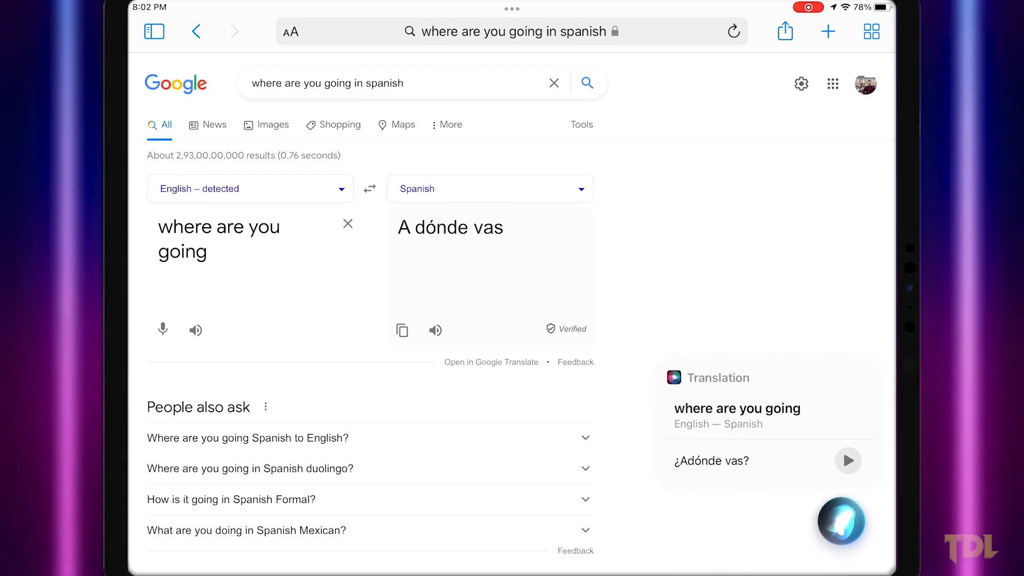
- Dismiss the ¿Adónde vas? translation card to re-invoke Siri for a new request
{"action": "left_click", "coordinate": [848, 461]}
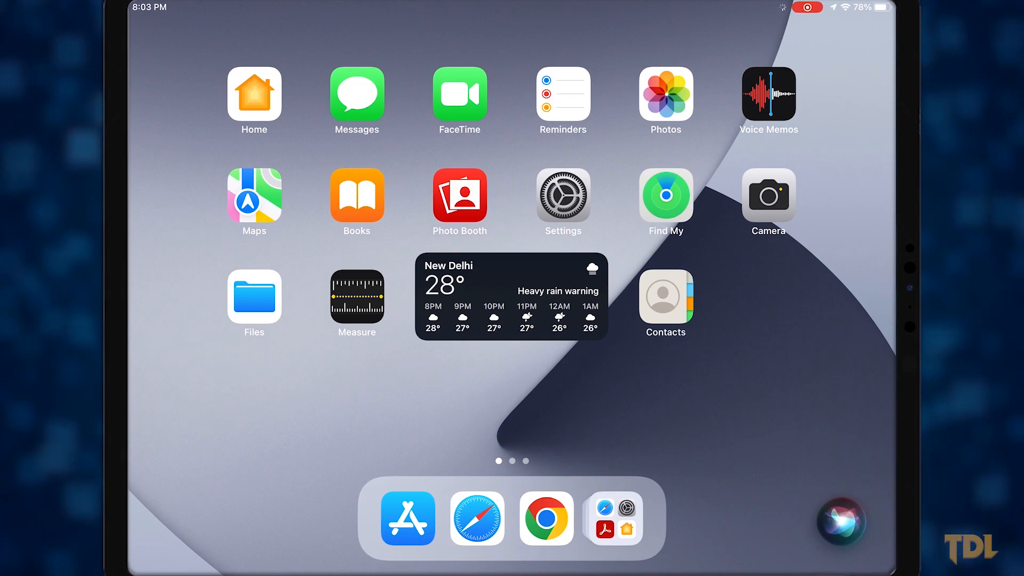
{"action": "left_click", "coordinate": [841, 521]}
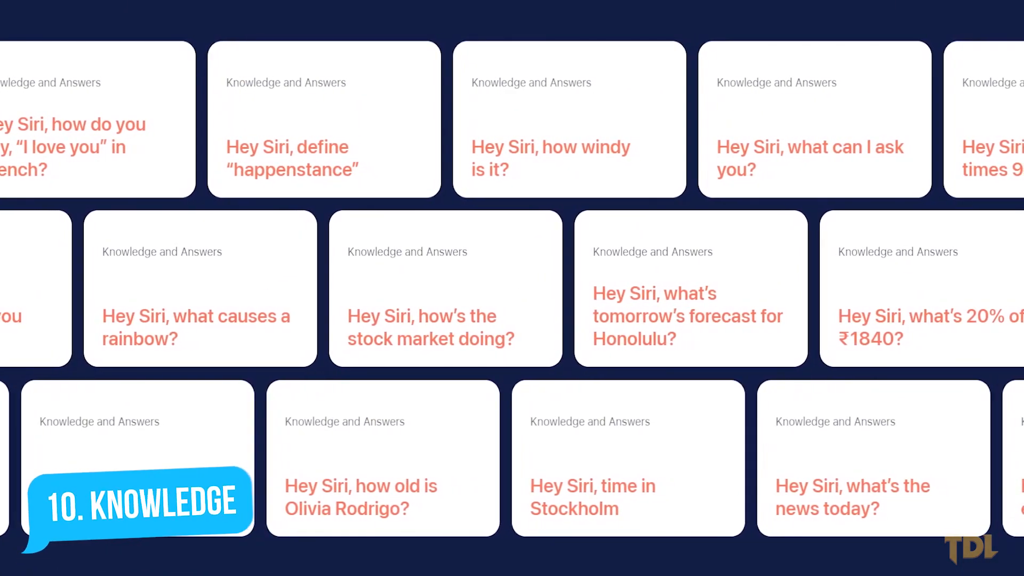
{"action": "scroll", "scroll_direction": "left", "scroll_amount": 3}
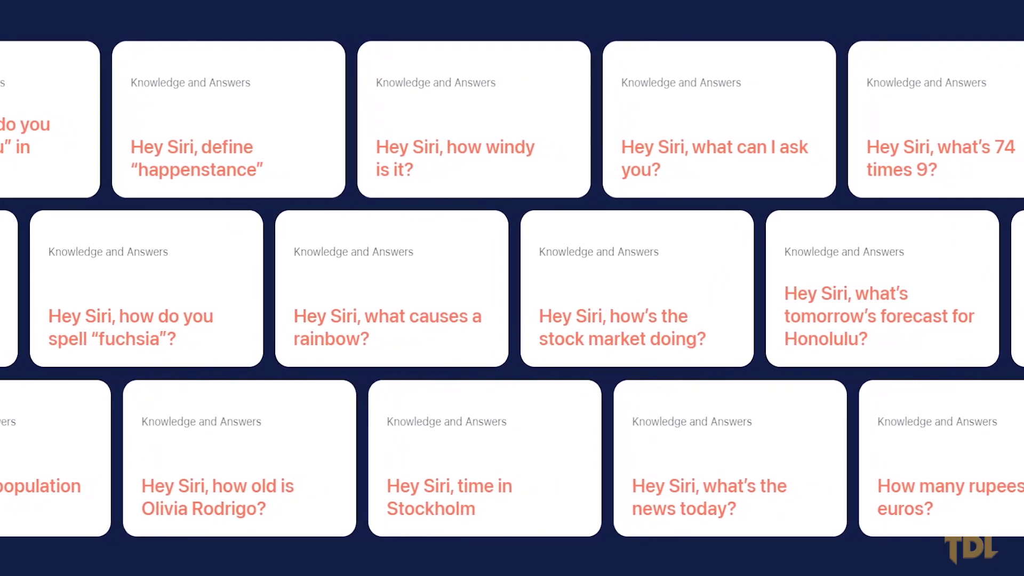